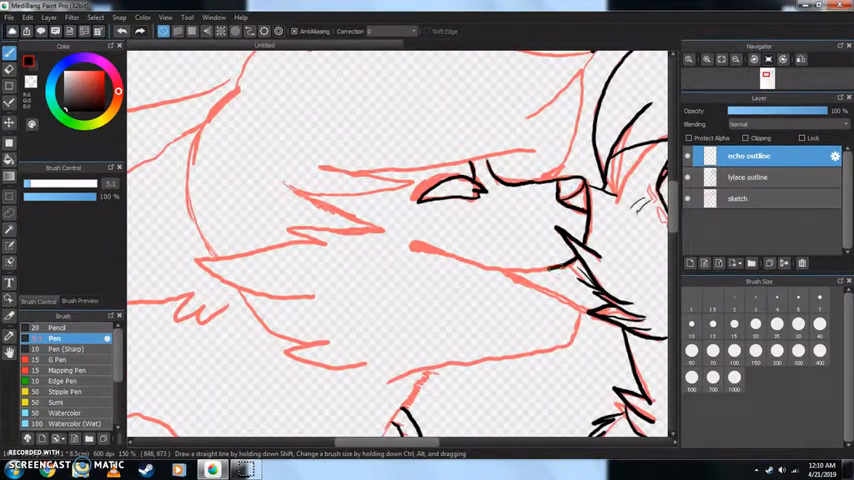
Step: Trace a black ink line over the pink-red sketch of a spiky hair strand
drag(570, 264, 410, 244)
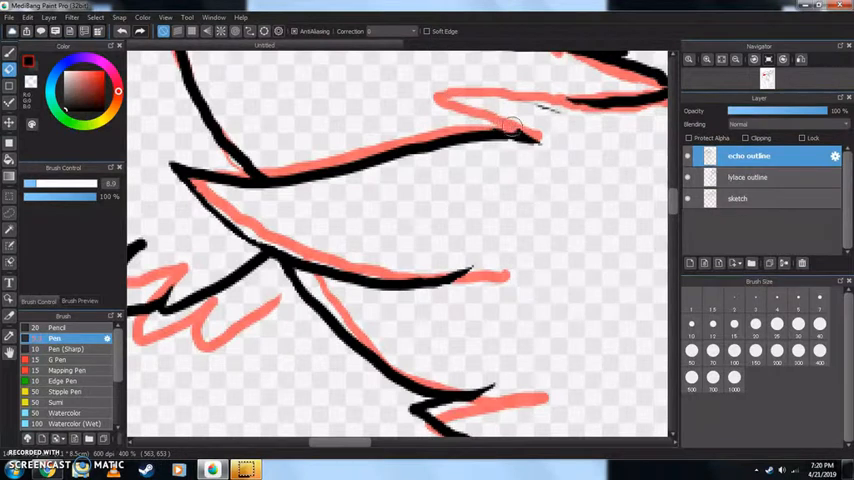
Step: Ink another hair strand in black and thicken its outline into a solid shape
drag(516, 128, 548, 136)
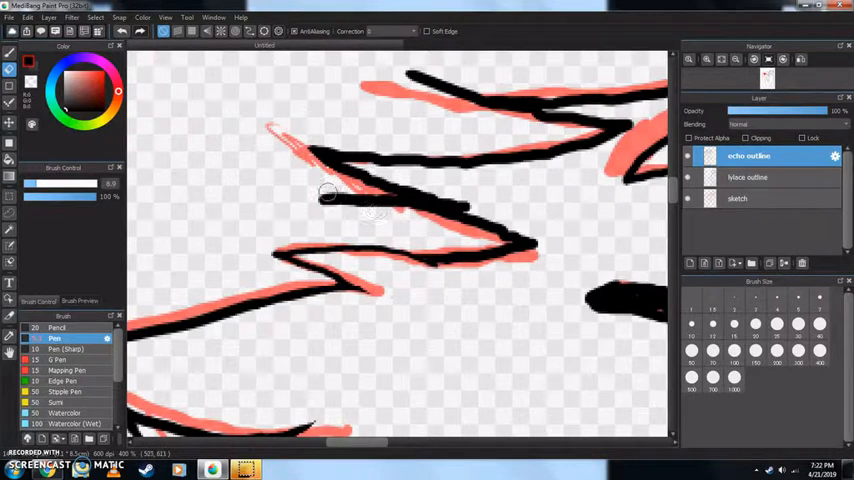
drag(330, 196, 536, 244)
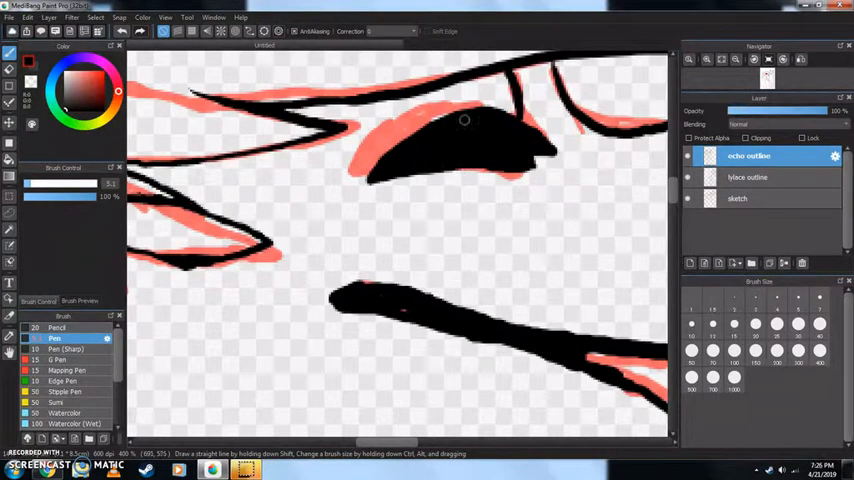
Step: Fill the dark eye shape and refine its edge with a curved black stroke
drag(466, 120, 540, 164)
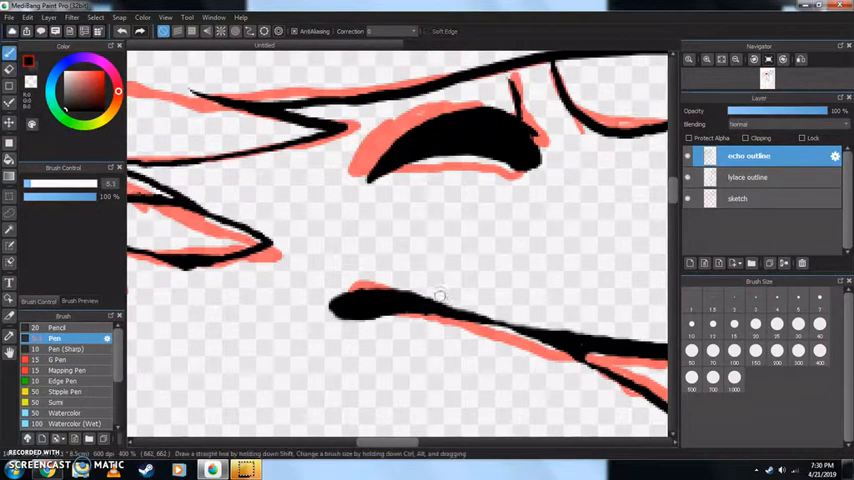
drag(440, 300, 590, 330)
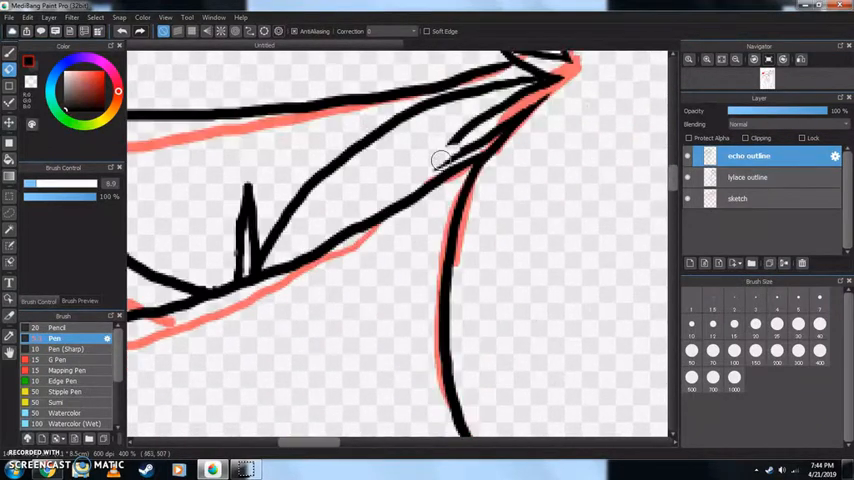
Step: Trace a black outline along the jagged side of the hair on the outline layer
drag(440, 162, 548, 96)
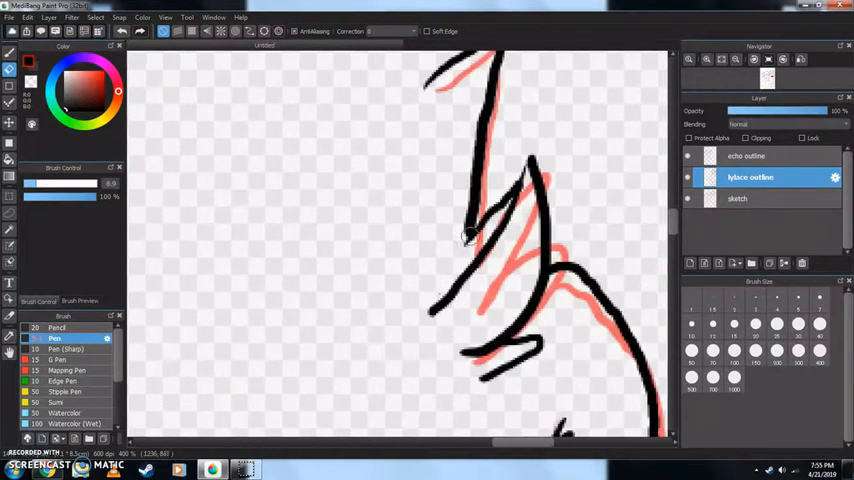
Step: Ink the short outline segment along the hair edge beside the face
drag(470, 236, 474, 260)
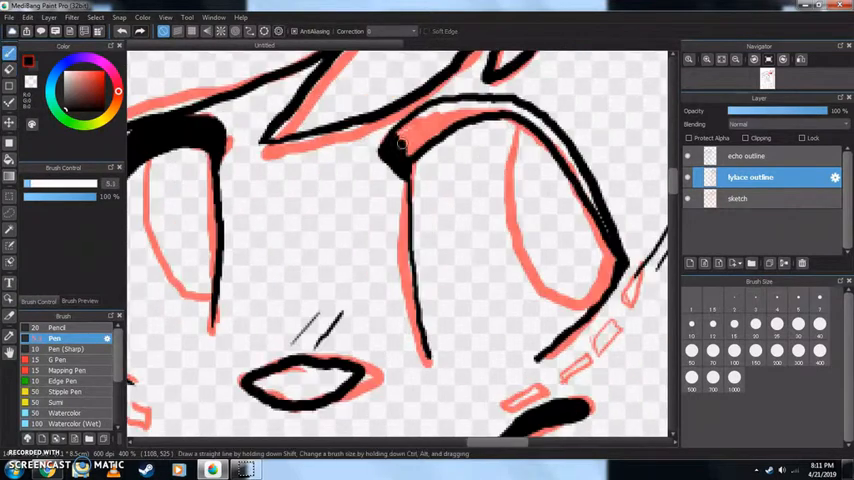
Step: Outline the boxy lower shape in black and add short hatching strokes near its bottom
drag(400, 144, 590, 330)
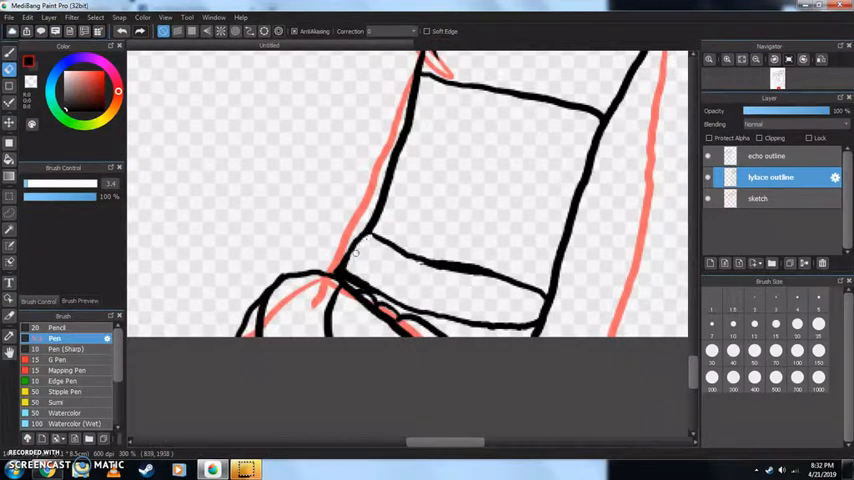
drag(356, 256, 544, 290)
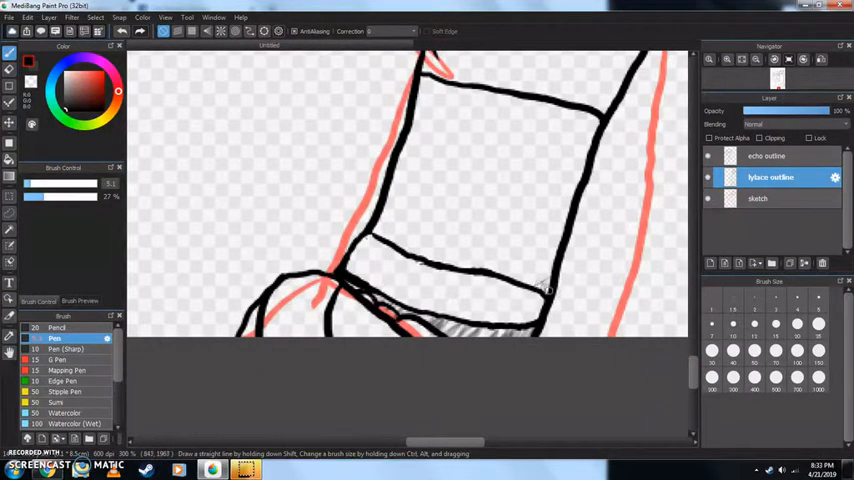